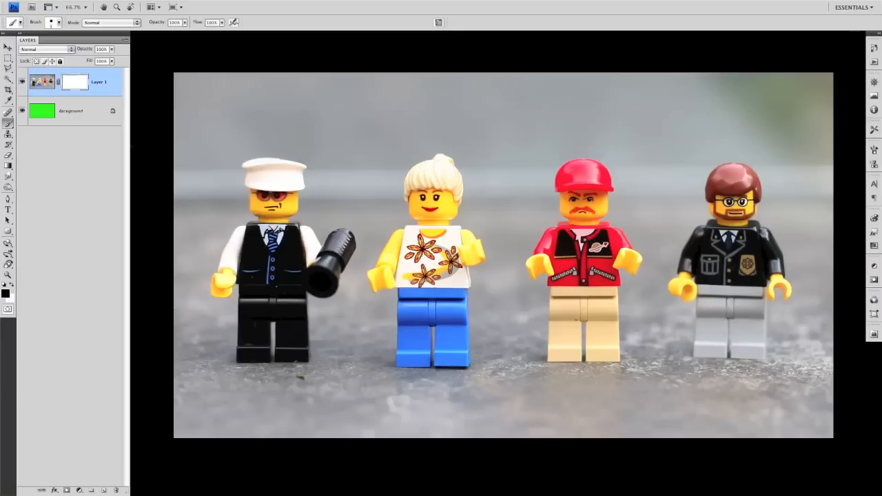
{"action": "mouse_move", "coordinate": [129, 154]}
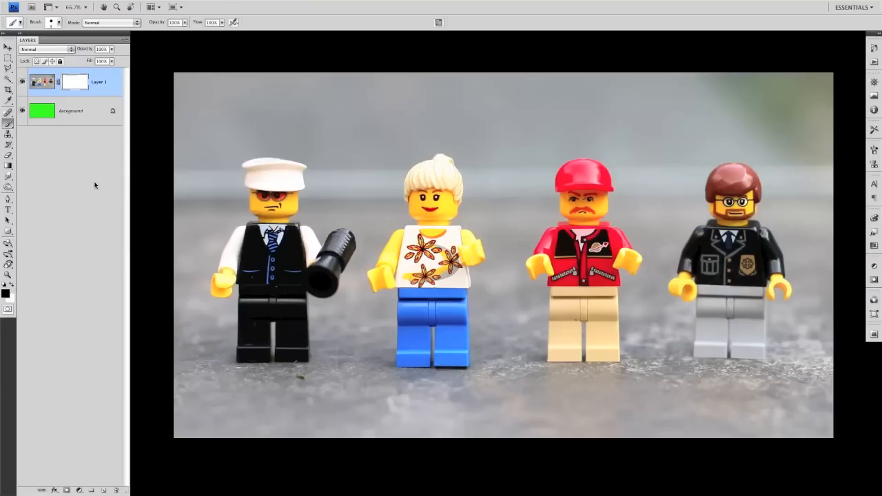
{"action": "mouse_move", "coordinate": [96, 170]}
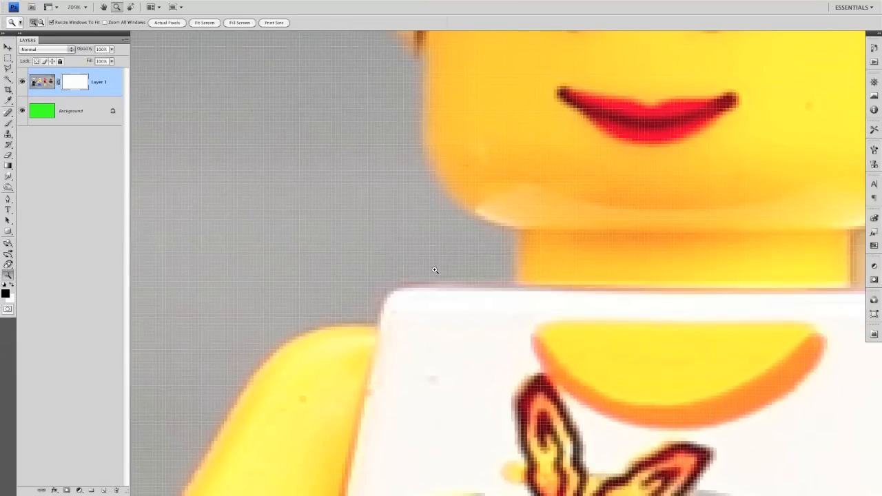
{"action": "mouse_move", "coordinate": [214, 249]}
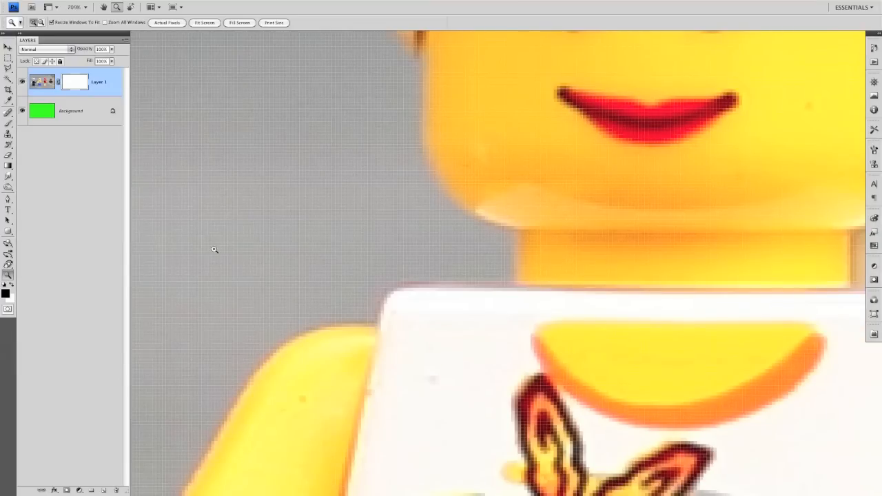
{"action": "mouse_move", "coordinate": [257, 312]}
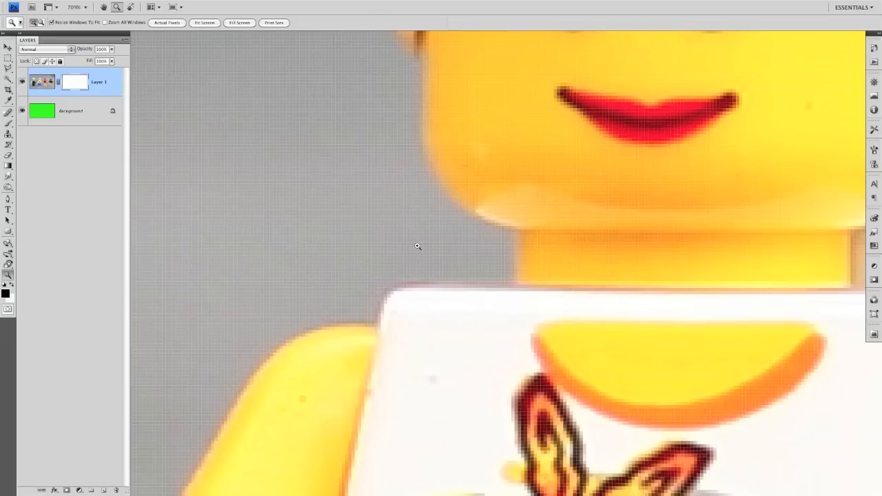
{"action": "mouse_move", "coordinate": [514, 273]}
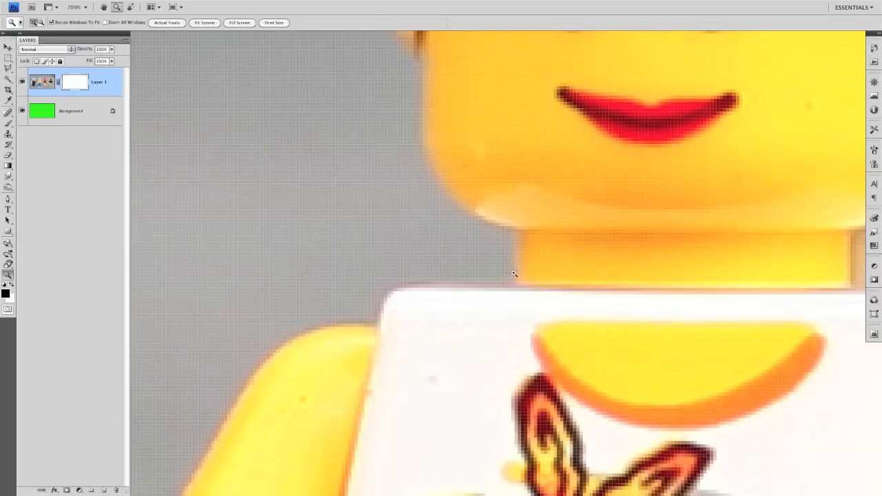
{"action": "mouse_move", "coordinate": [491, 239]}
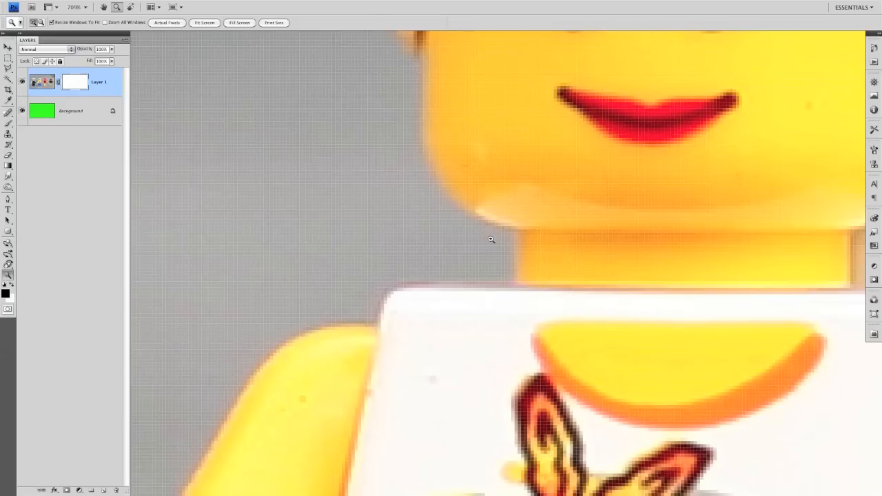
{"action": "mouse_move", "coordinate": [496, 247]}
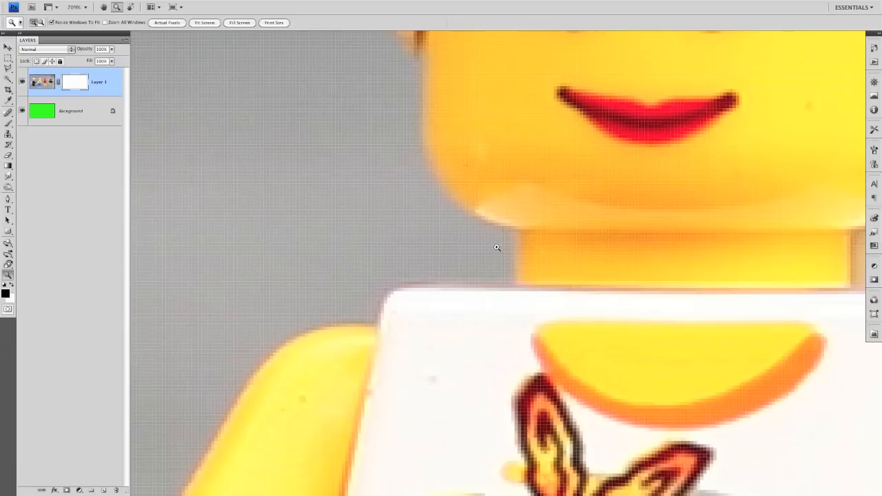
{"action": "mouse_move", "coordinate": [494, 169]}
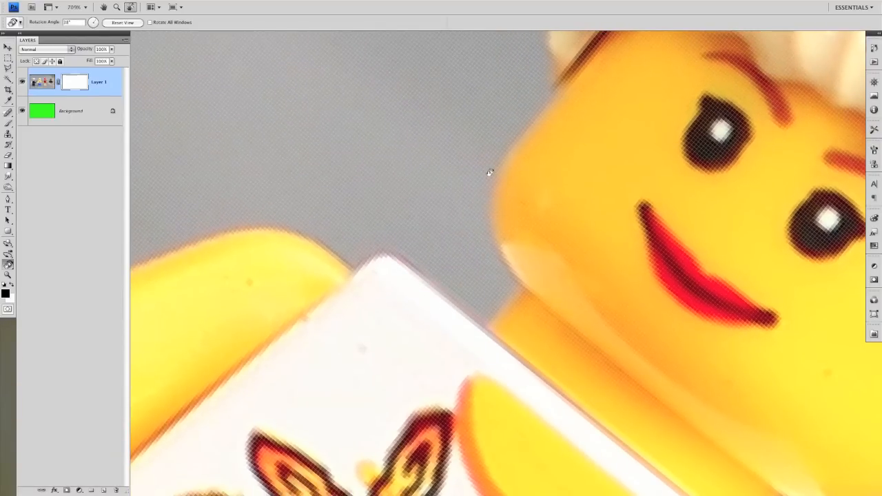
{"action": "mouse_move", "coordinate": [451, 247]}
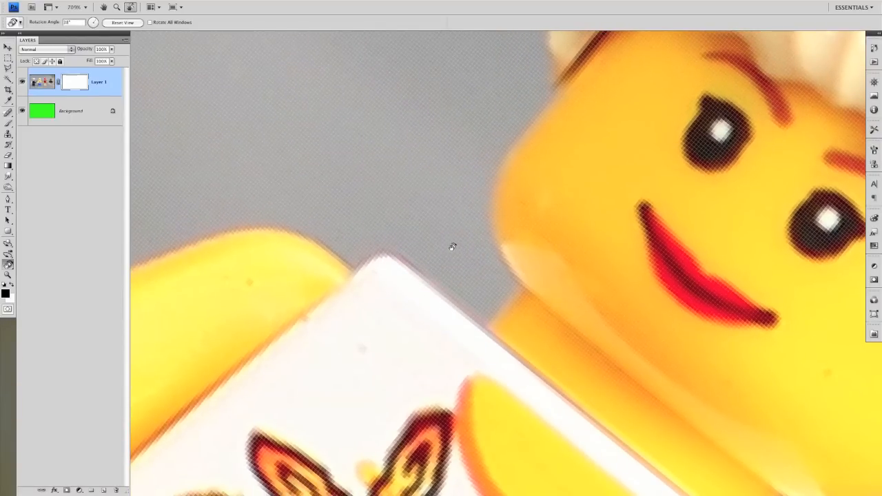
{"action": "mouse_move", "coordinate": [415, 221]}
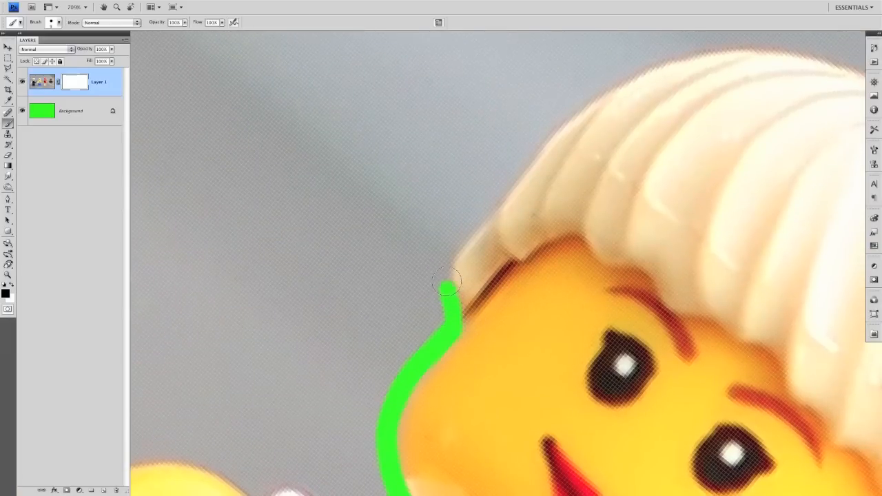
Paint the green outline up the face and around the hair's left edge, top and right side.
{"action": "left_click_drag", "start_coordinate": [447, 284], "coordinate": [550, 127]}
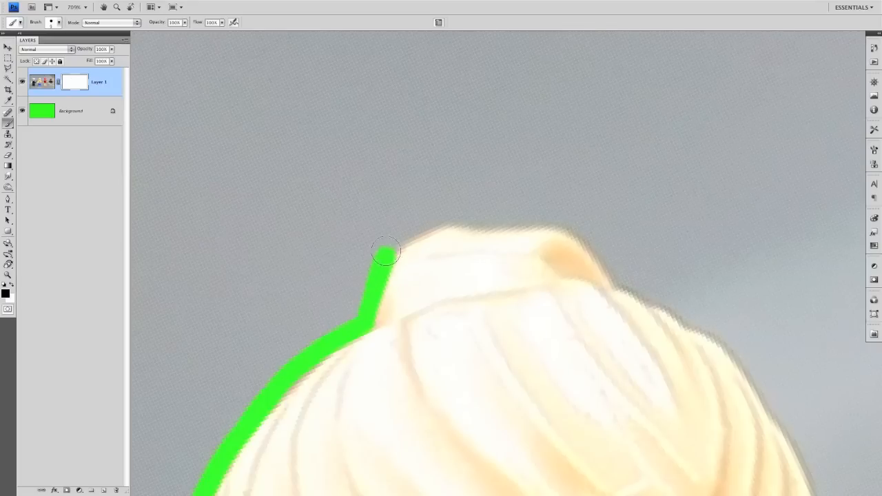
{"action": "left_click_drag", "start_coordinate": [386, 252], "coordinate": [594, 246]}
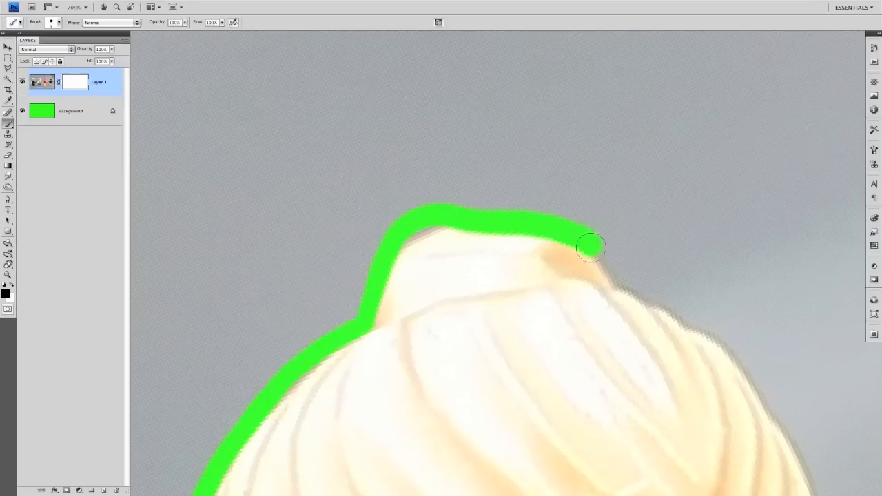
{"action": "left_click_drag", "start_coordinate": [592, 246], "coordinate": [630, 285]}
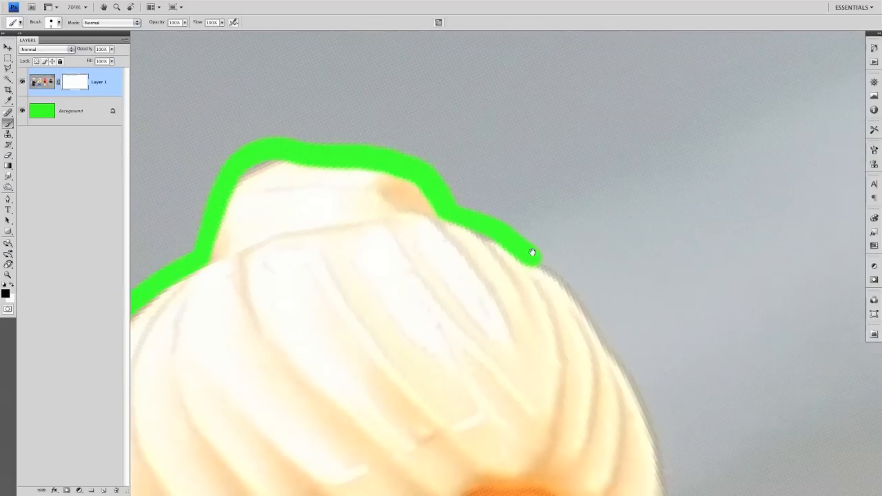
{"action": "left_click_drag", "start_coordinate": [534, 252], "coordinate": [620, 352]}
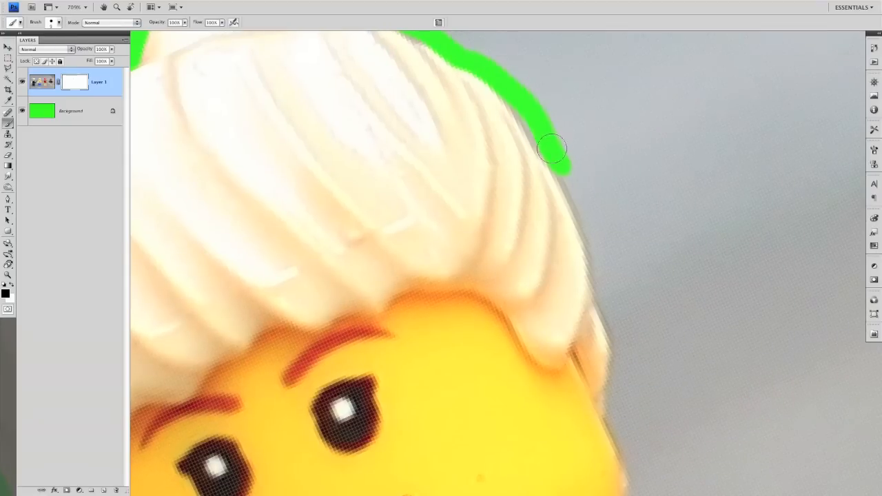
{"action": "left_click_drag", "start_coordinate": [551, 149], "coordinate": [601, 301]}
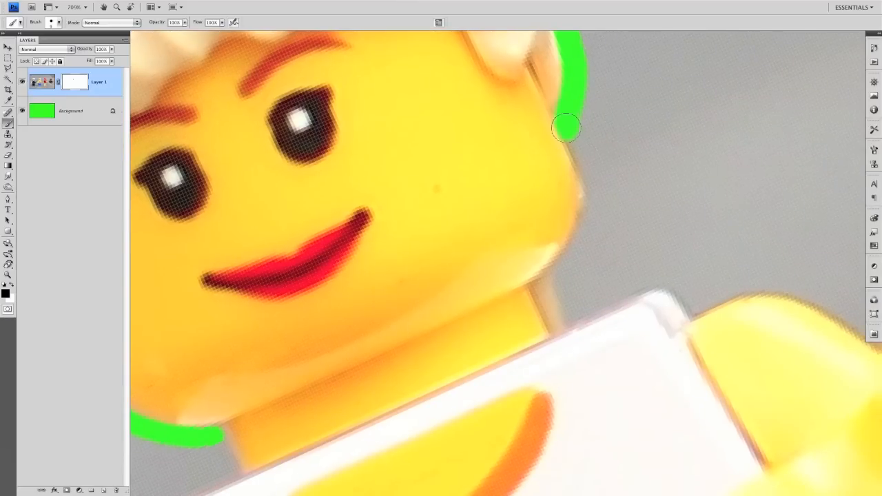
Continue the green outline down the face, along the chin and neck onto the torso top.
{"action": "left_click_drag", "start_coordinate": [564, 127], "coordinate": [541, 286]}
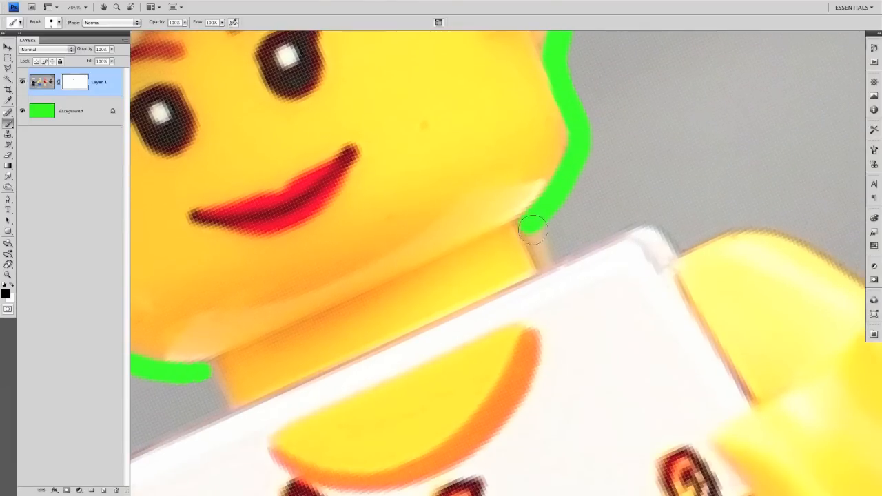
{"action": "left_click_drag", "start_coordinate": [534, 228], "coordinate": [537, 267]}
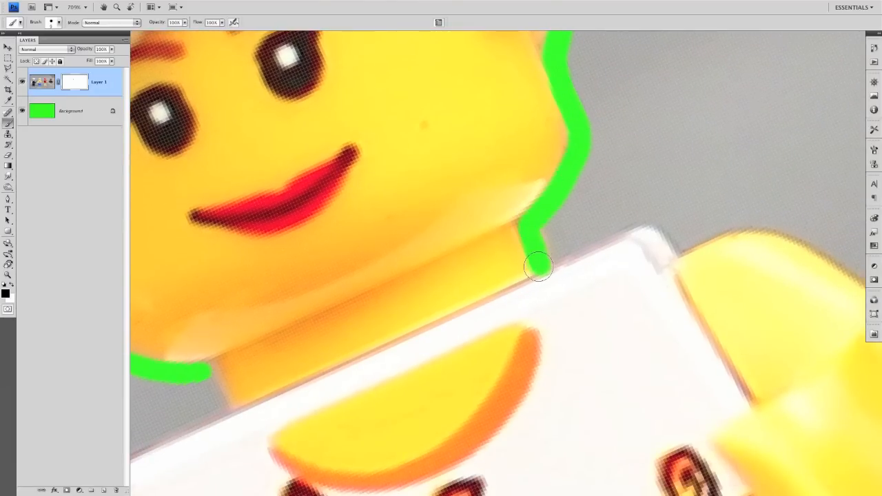
{"action": "left_click_drag", "start_coordinate": [541, 269], "coordinate": [627, 214]}
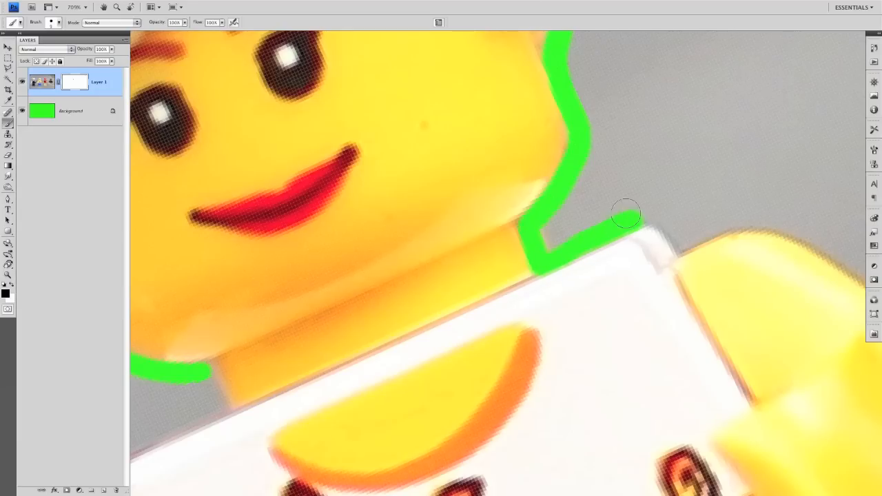
{"action": "left_click_drag", "start_coordinate": [625, 214], "coordinate": [661, 224]}
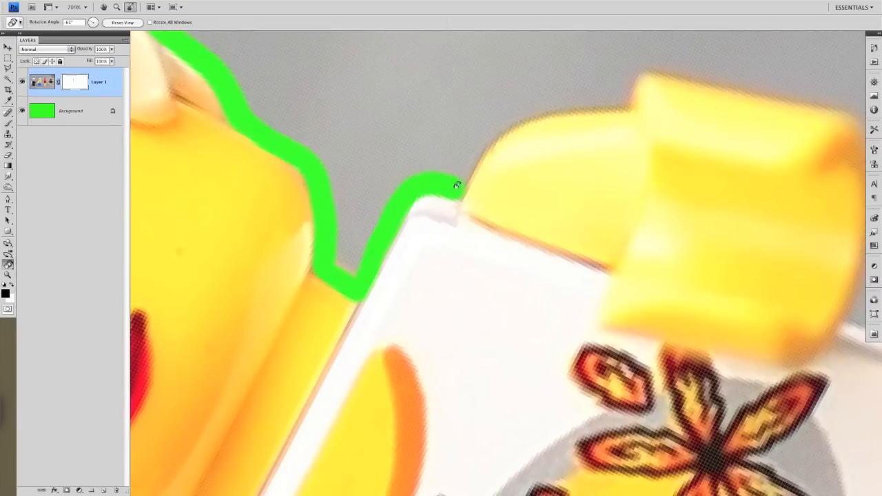
Paint green along the shoulder, over the raised yellow arm and across the yellow piece's top.
{"action": "left_click_drag", "start_coordinate": [458, 186], "coordinate": [534, 105]}
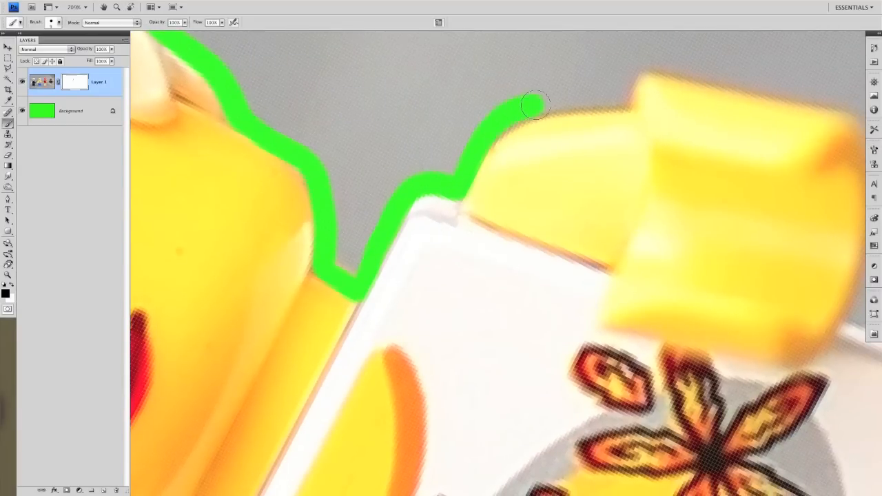
{"action": "left_click_drag", "start_coordinate": [534, 103], "coordinate": [620, 99]}
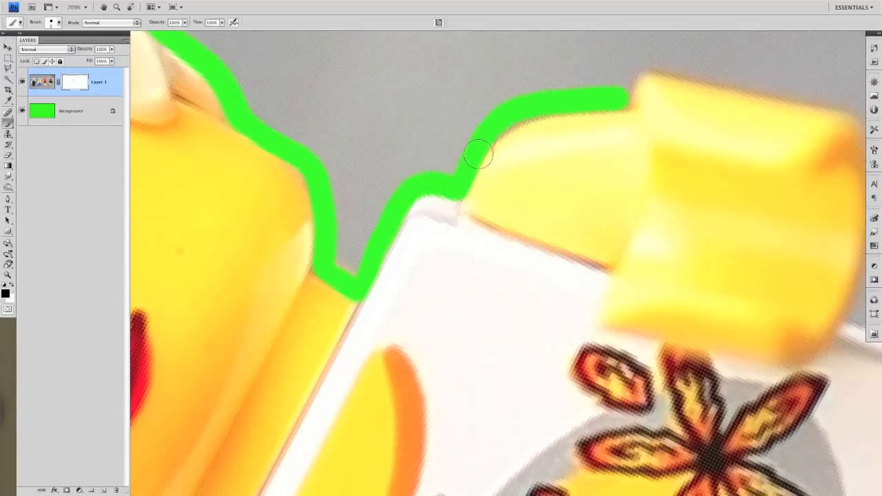
{"action": "left_click_drag", "start_coordinate": [478, 154], "coordinate": [630, 93]}
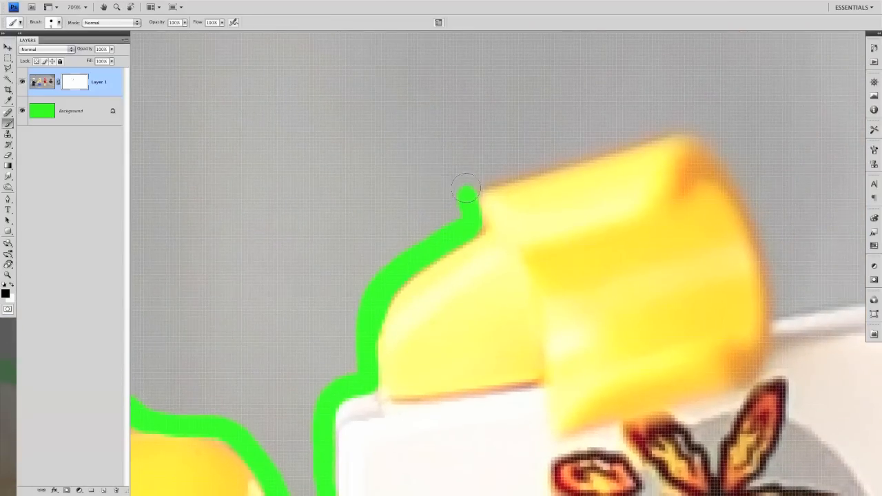
{"action": "left_click_drag", "start_coordinate": [464, 191], "coordinate": [671, 126]}
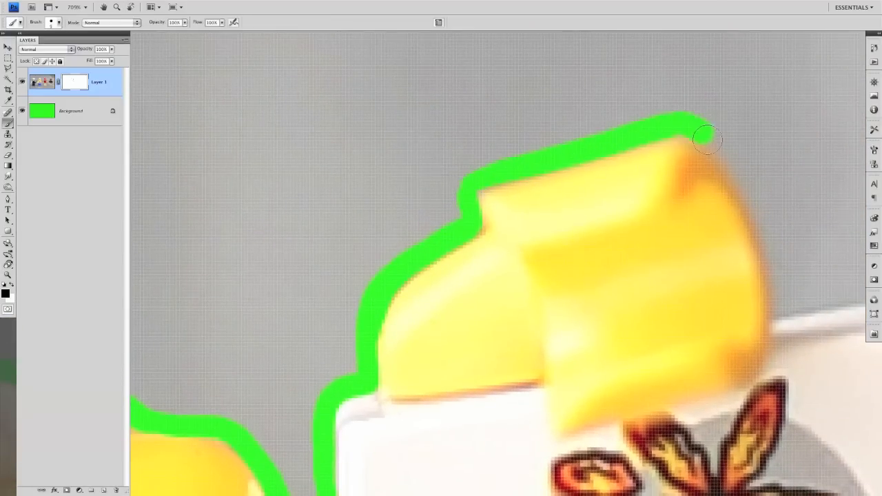
{"action": "left_click_drag", "start_coordinate": [703, 141], "coordinate": [781, 310]}
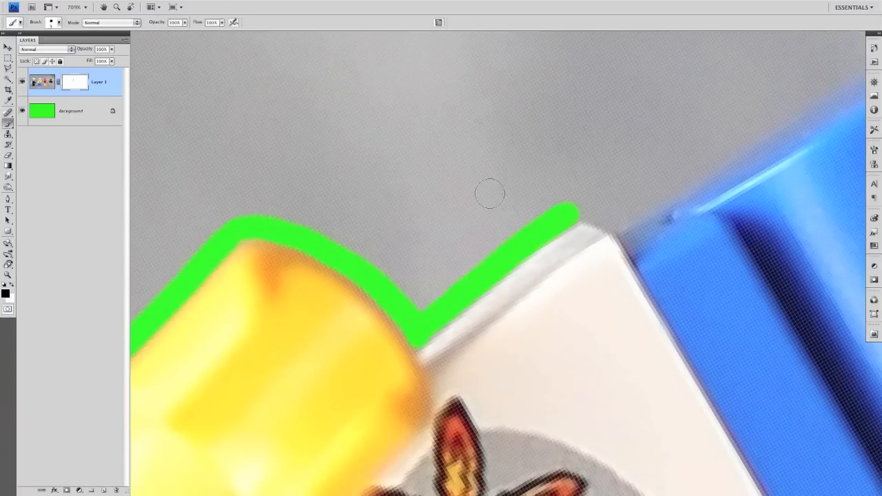
Outline the white piece's top edge and the blue block's upper edge around its corner.
{"action": "left_click_drag", "start_coordinate": [489, 194], "coordinate": [613, 226]}
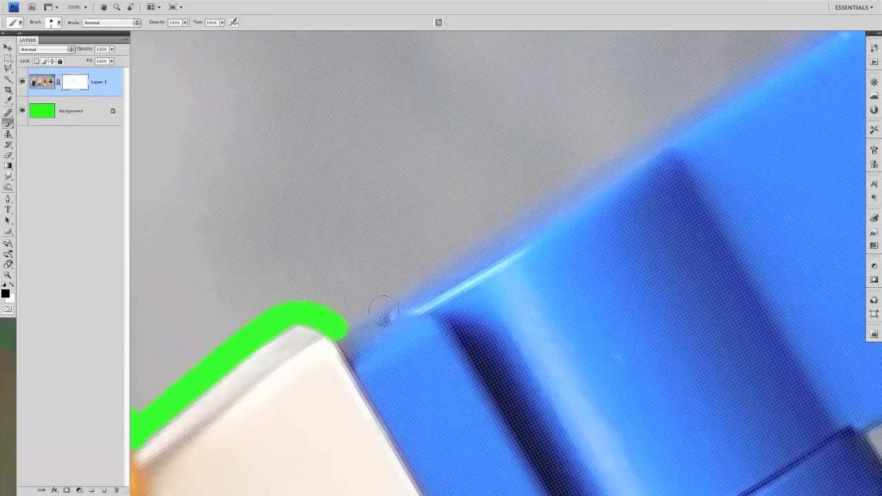
{"action": "left_click_drag", "start_coordinate": [372, 313], "coordinate": [561, 189]}
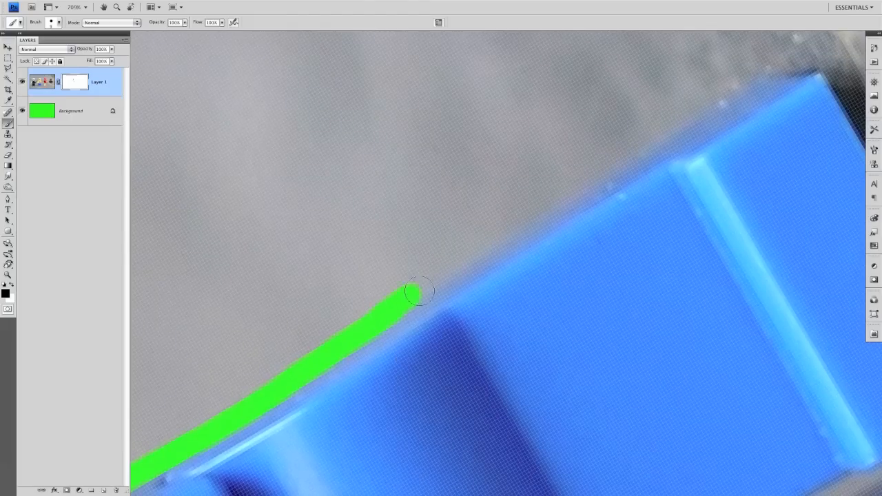
{"action": "left_click_drag", "start_coordinate": [414, 289], "coordinate": [713, 103]}
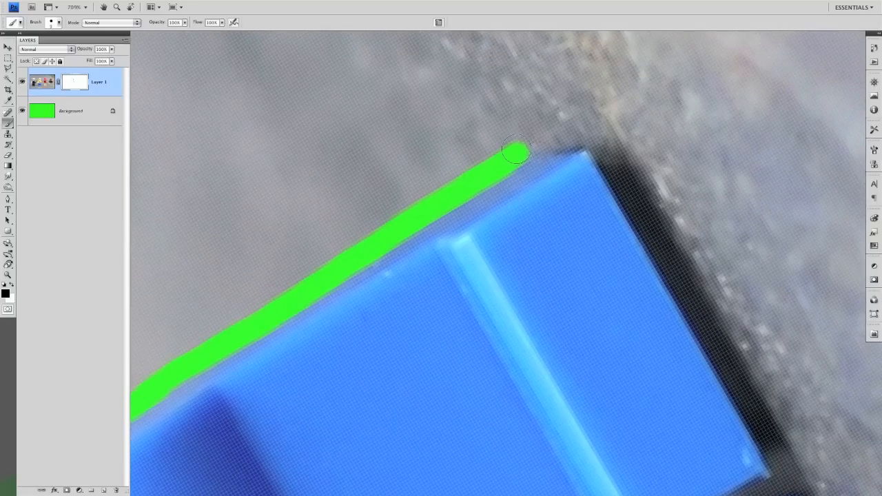
{"action": "left_click_drag", "start_coordinate": [517, 151], "coordinate": [668, 286]}
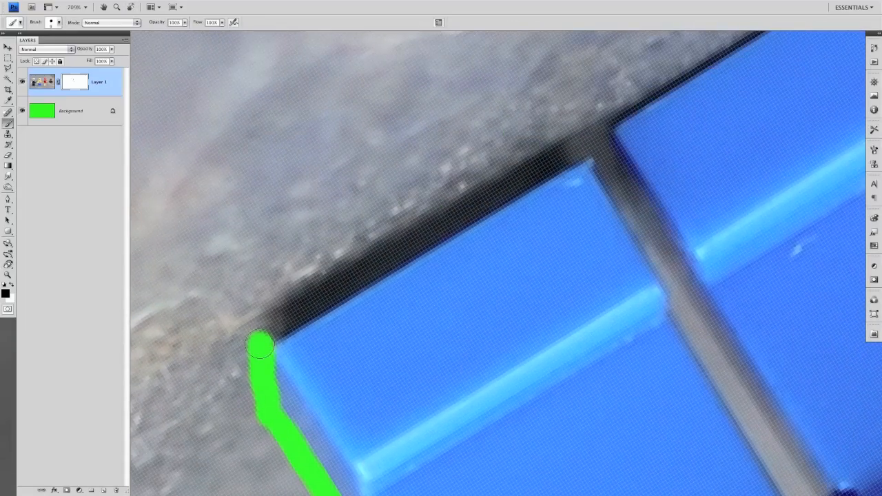
{"action": "left_click_drag", "start_coordinate": [260, 344], "coordinate": [354, 282]}
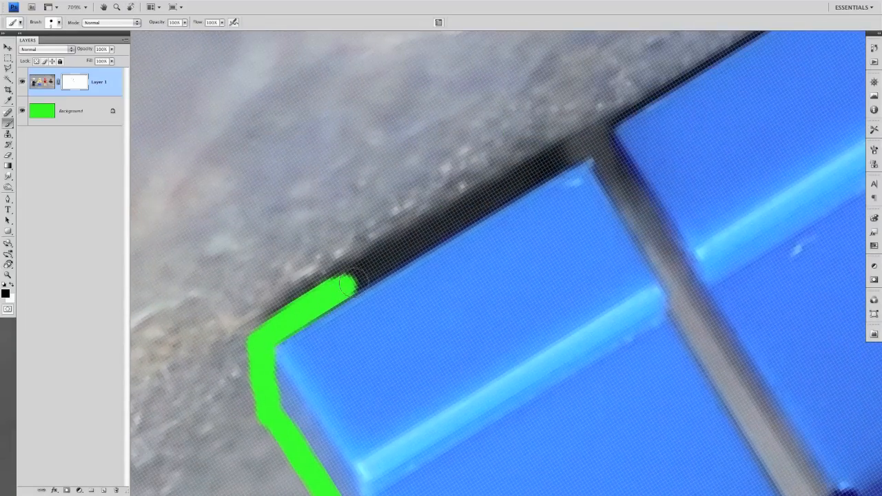
{"action": "left_click_drag", "start_coordinate": [344, 286], "coordinate": [578, 144]}
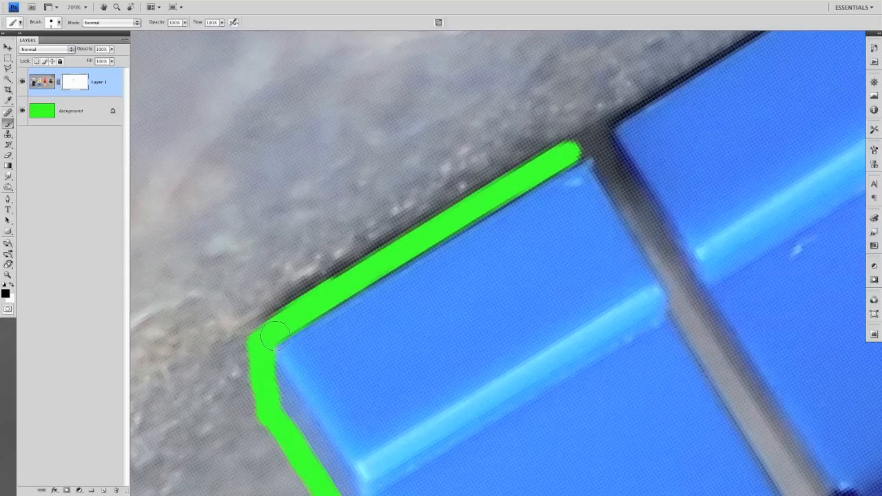
{"action": "left_click_drag", "start_coordinate": [274, 336], "coordinate": [567, 150]}
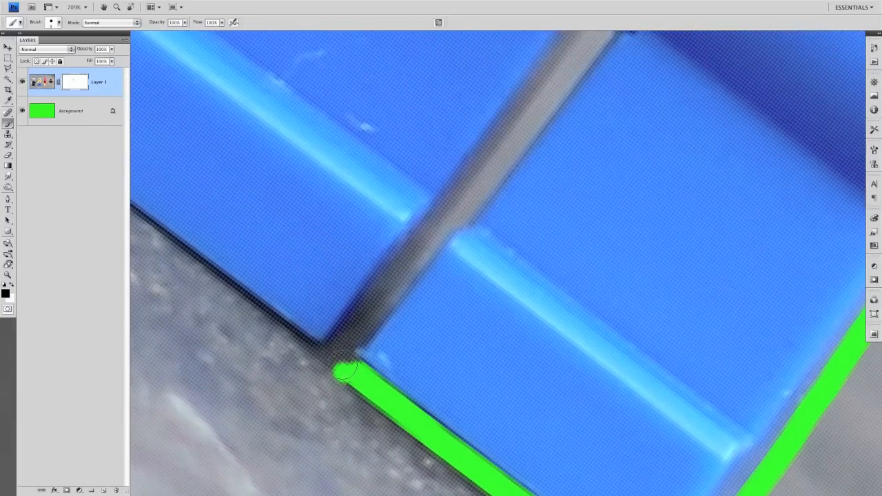
Outline the blue block's lower edge and the gap between blocks, then touch up its sides.
{"action": "left_click_drag", "start_coordinate": [348, 372], "coordinate": [441, 238]}
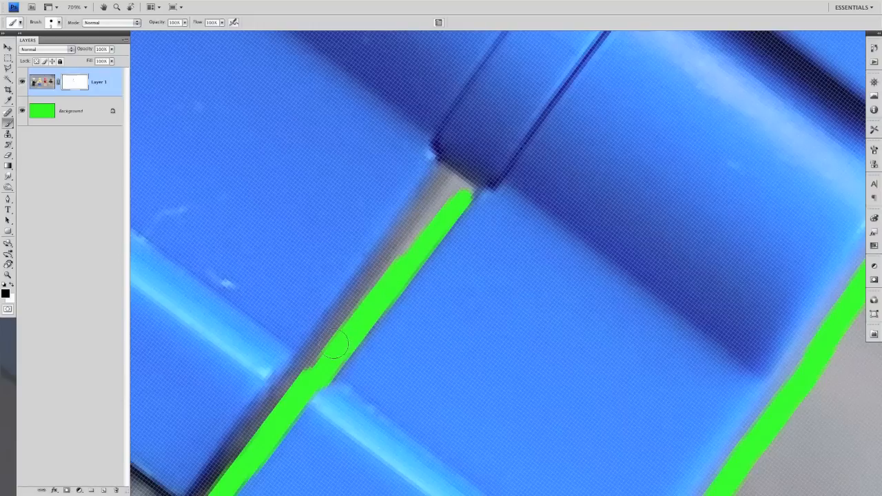
{"action": "left_click_drag", "start_coordinate": [334, 344], "coordinate": [416, 235]}
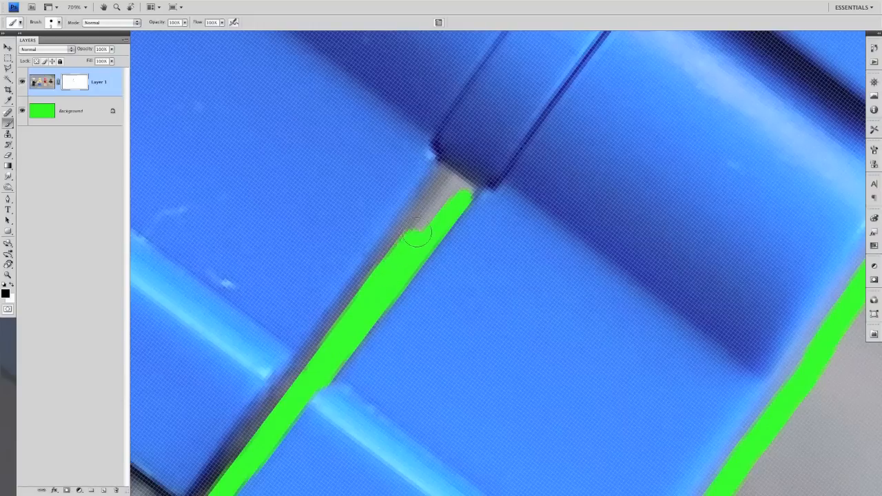
{"action": "left_click_drag", "start_coordinate": [427, 221], "coordinate": [386, 334]}
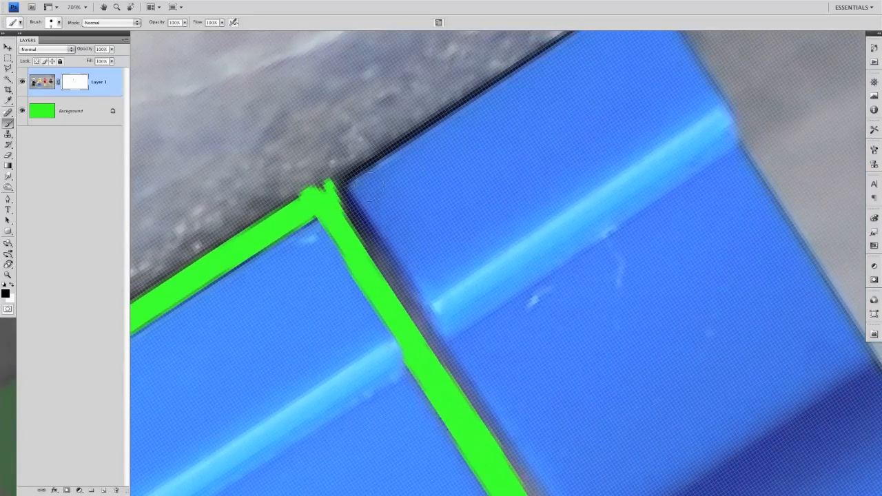
{"action": "left_click_drag", "start_coordinate": [338, 186], "coordinate": [420, 117]}
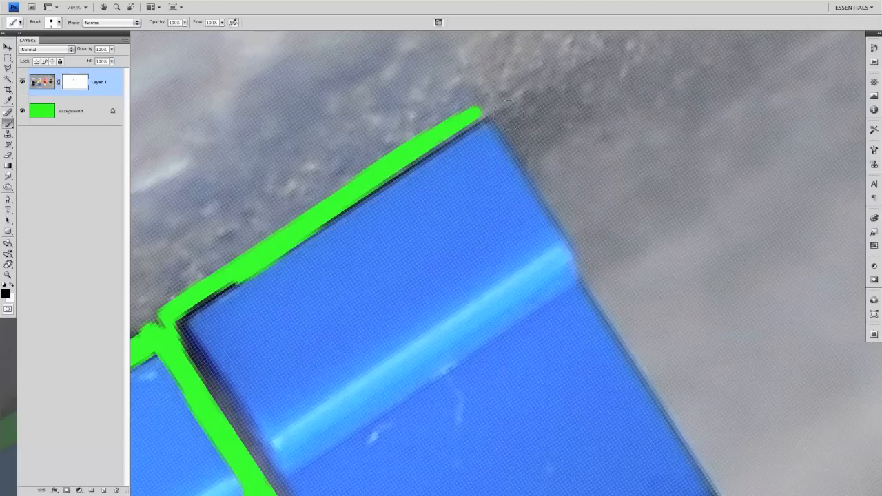
{"action": "left_click_drag", "start_coordinate": [476, 110], "coordinate": [493, 110]}
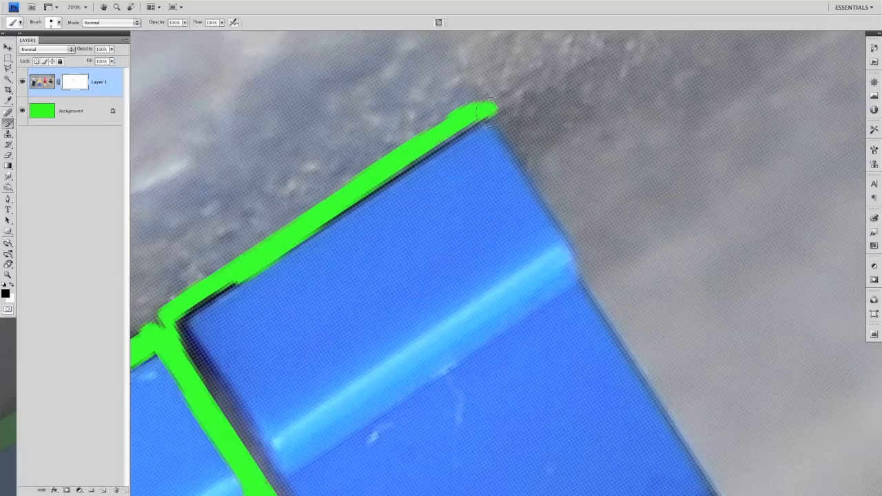
{"action": "left_click_drag", "start_coordinate": [482, 110], "coordinate": [554, 189]}
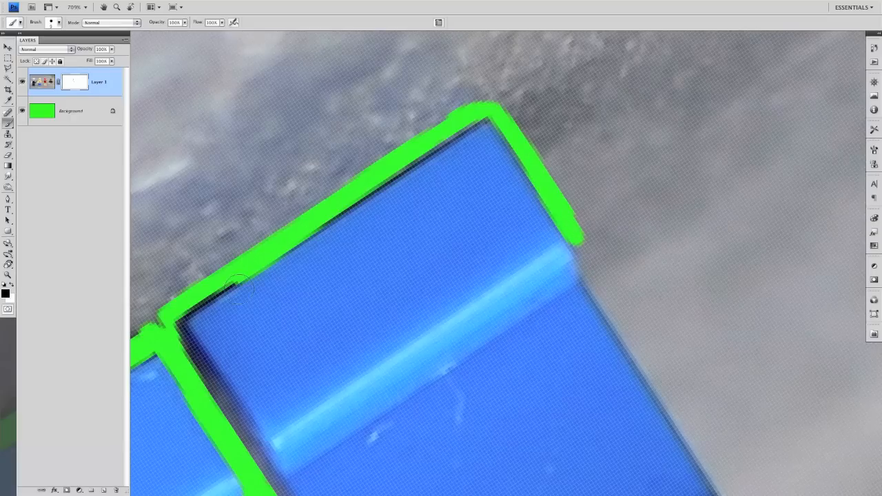
{"action": "mouse_move", "coordinate": [320, 252]}
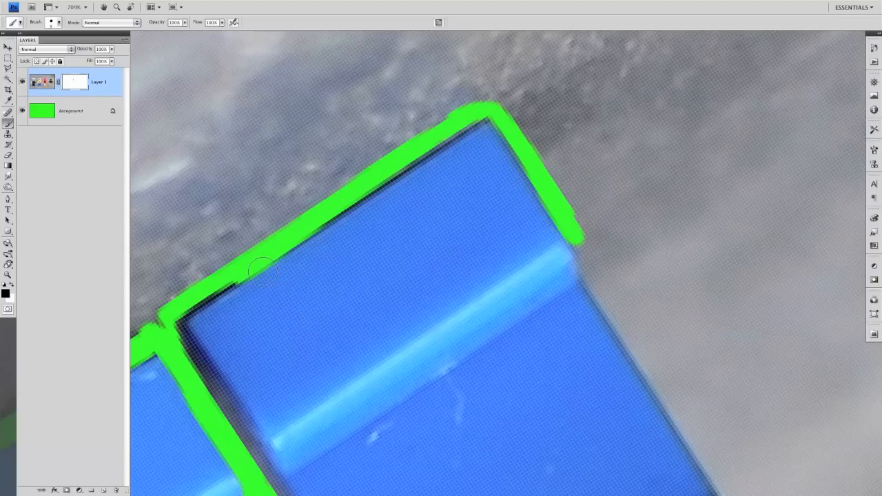
{"action": "mouse_move", "coordinate": [242, 286]}
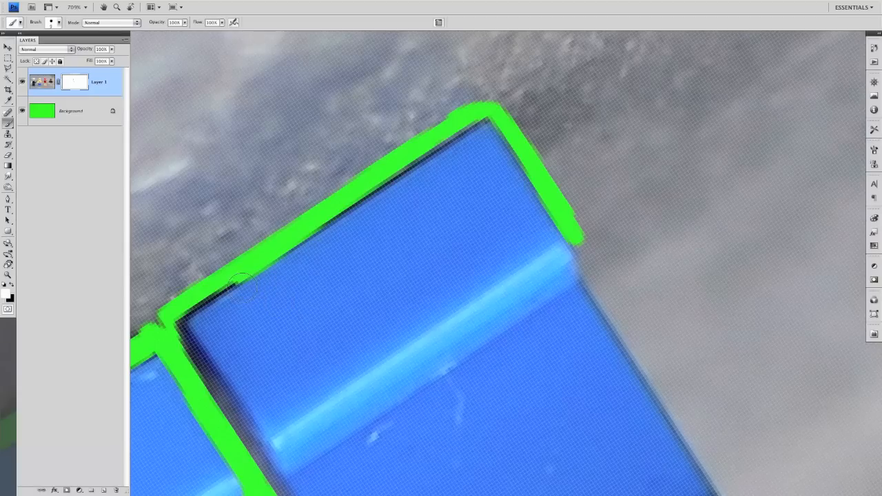
{"action": "left_click_drag", "start_coordinate": [241, 286], "coordinate": [297, 252]}
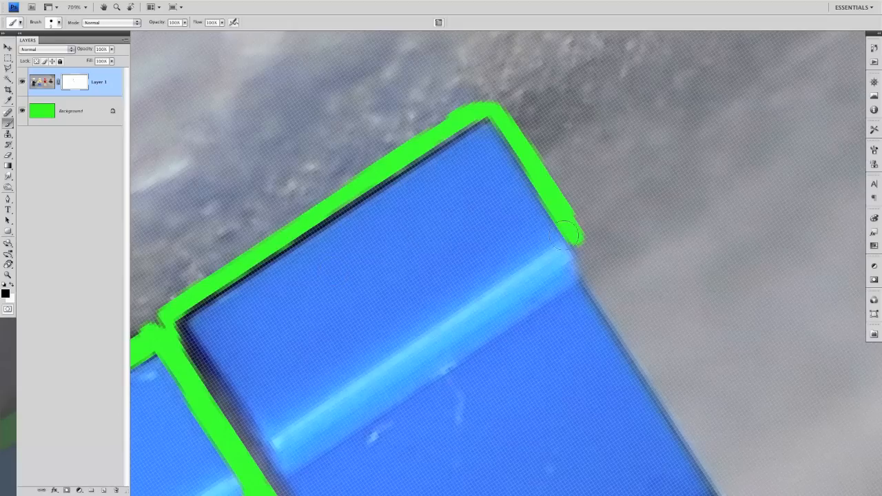
{"action": "left_click_drag", "start_coordinate": [561, 238], "coordinate": [589, 272]}
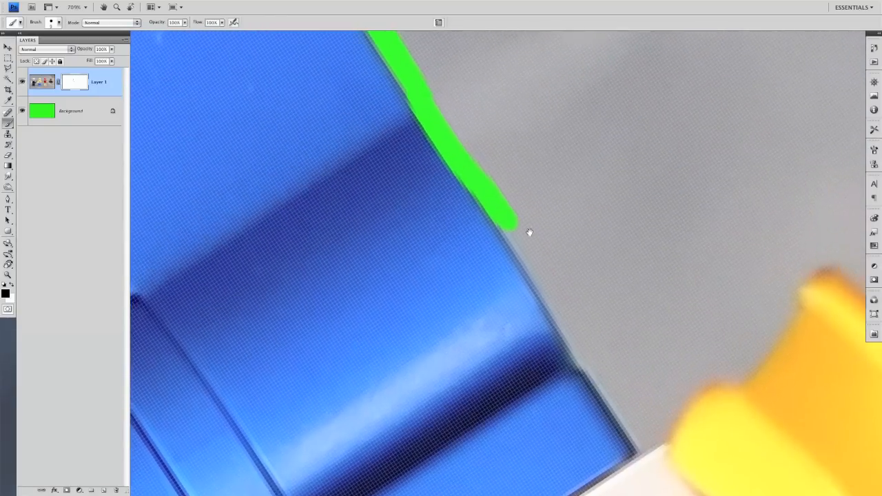
Trace the green outline down the blue piece's side to where the yellow piece meets.
{"action": "left_click_drag", "start_coordinate": [513, 224], "coordinate": [582, 365]}
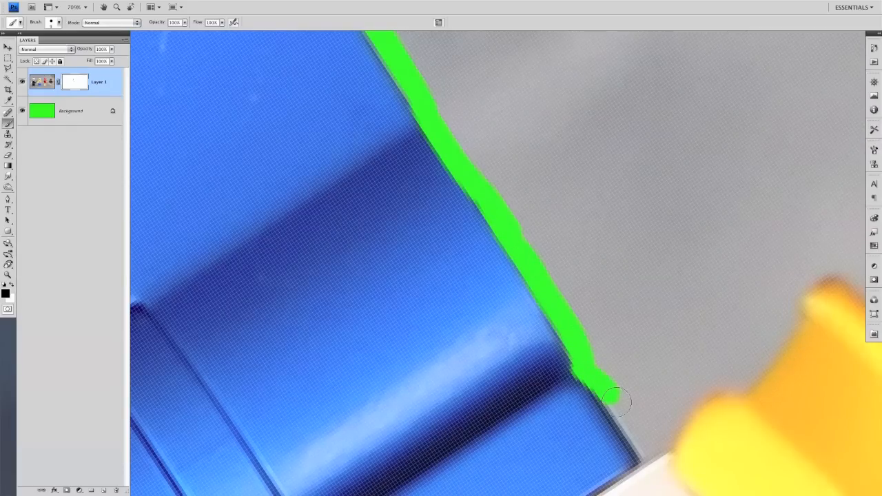
{"action": "left_click_drag", "start_coordinate": [617, 401], "coordinate": [645, 420]}
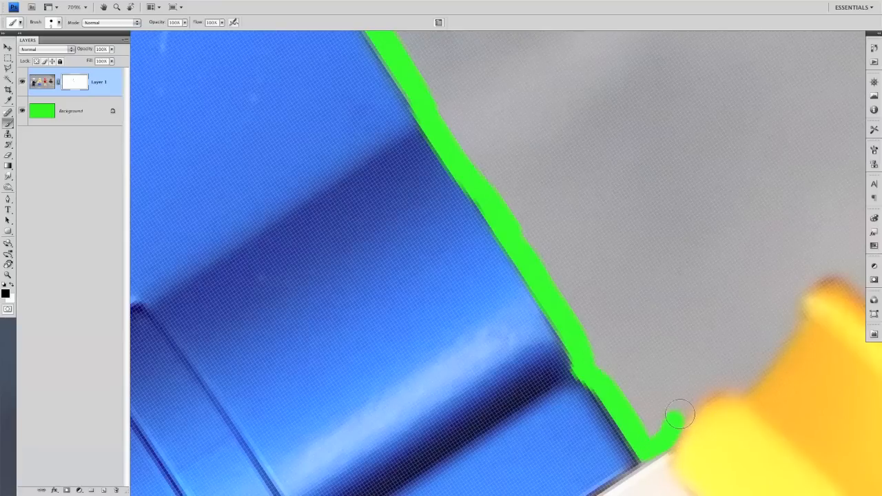
{"action": "left_click_drag", "start_coordinate": [678, 414], "coordinate": [737, 389]}
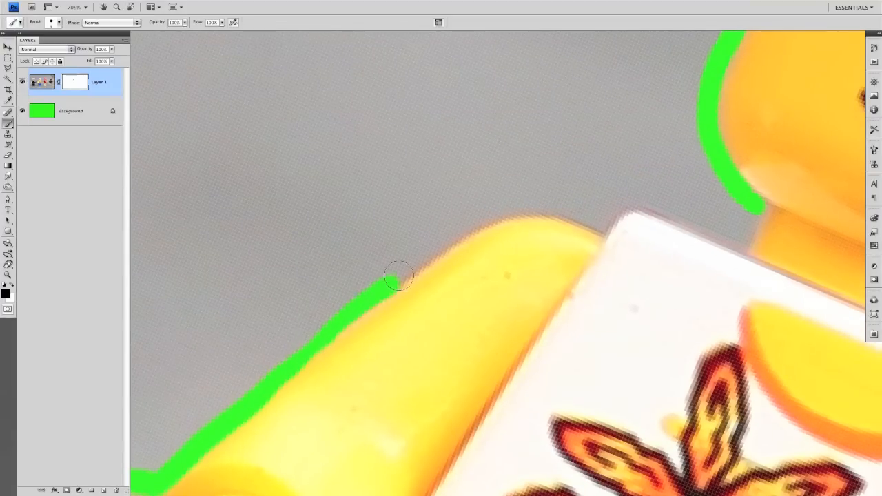
Paint along the arm, shoulder top and torso to join the head outline.
{"action": "left_click_drag", "start_coordinate": [396, 276], "coordinate": [599, 199]}
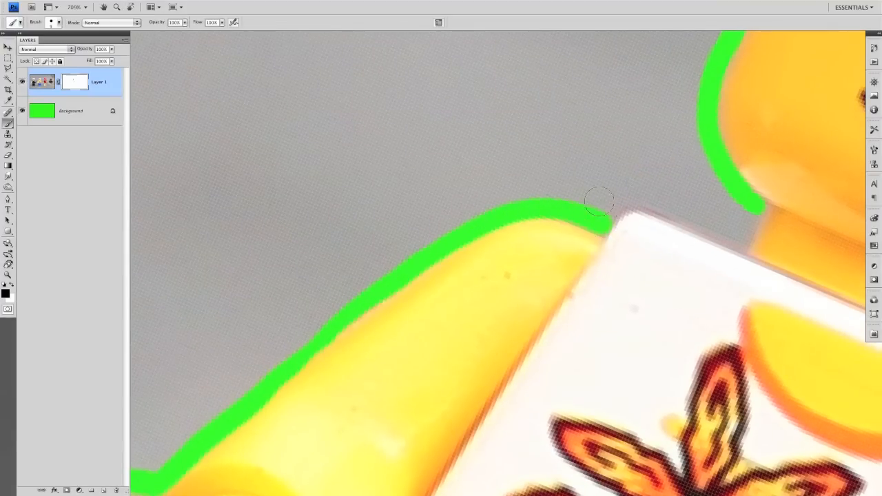
{"action": "left_click_drag", "start_coordinate": [600, 201], "coordinate": [678, 209]}
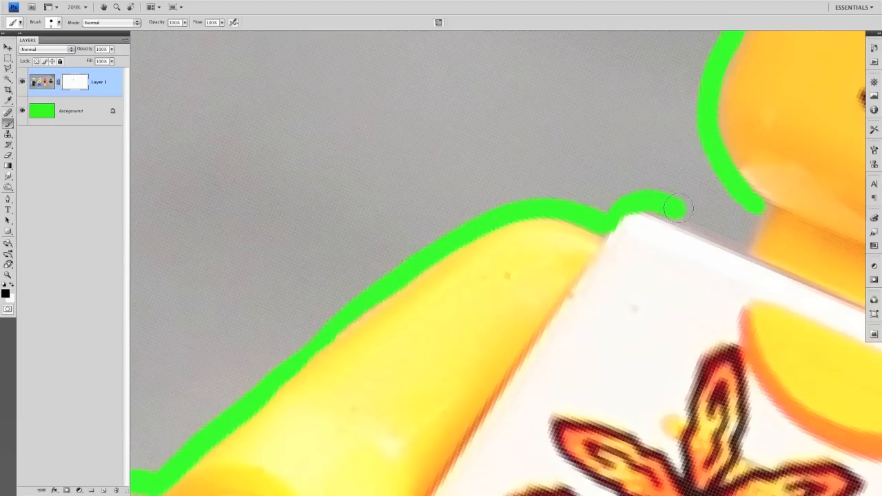
{"action": "left_click_drag", "start_coordinate": [679, 209], "coordinate": [722, 232]}
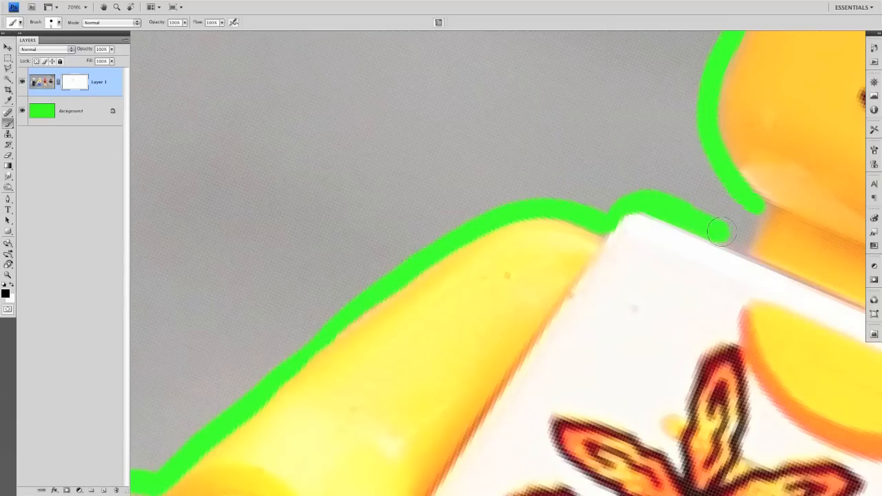
{"action": "left_click_drag", "start_coordinate": [722, 231], "coordinate": [751, 214]}
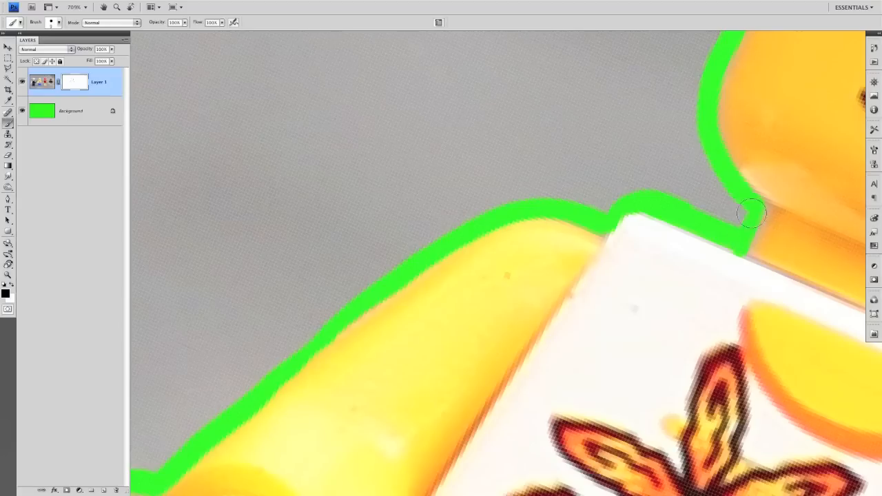
{"action": "left_click_drag", "start_coordinate": [751, 214], "coordinate": [624, 230]}
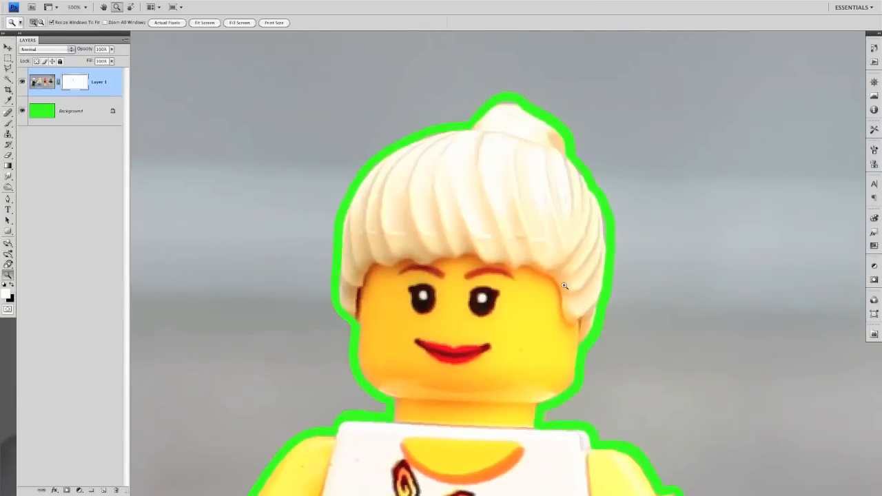
{"action": "mouse_move", "coordinate": [516, 123]}
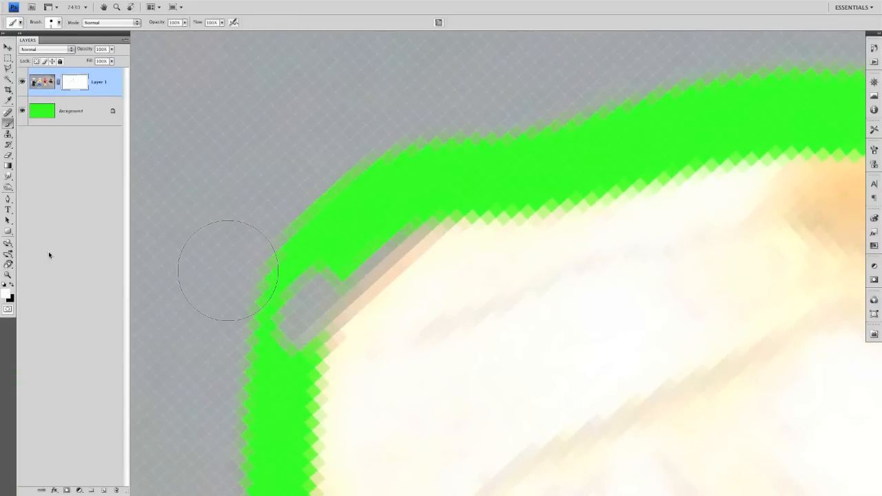
Paint over the small gap in the green outline at the hair's corner.
{"action": "left_click_drag", "start_coordinate": [227, 270], "coordinate": [348, 286]}
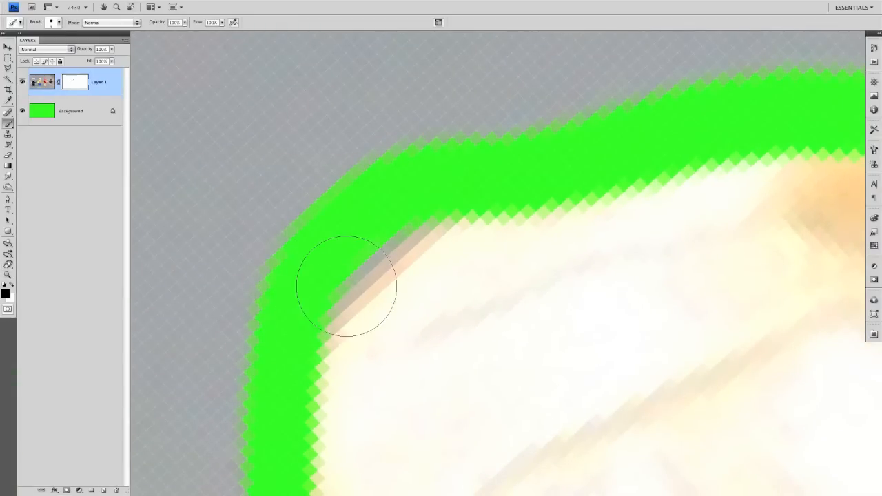
{"action": "left_click_drag", "start_coordinate": [347, 286], "coordinate": [434, 200]}
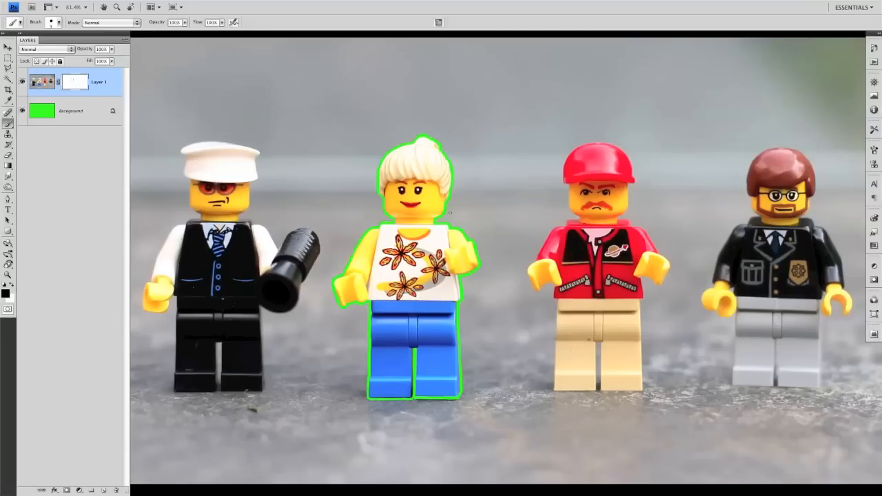
{"action": "mouse_move", "coordinate": [466, 181]}
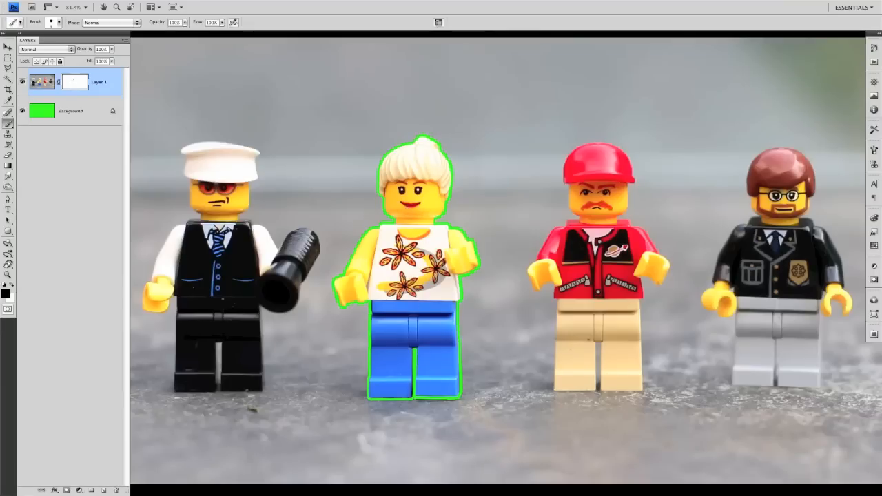
{"action": "mouse_move", "coordinate": [246, 129]}
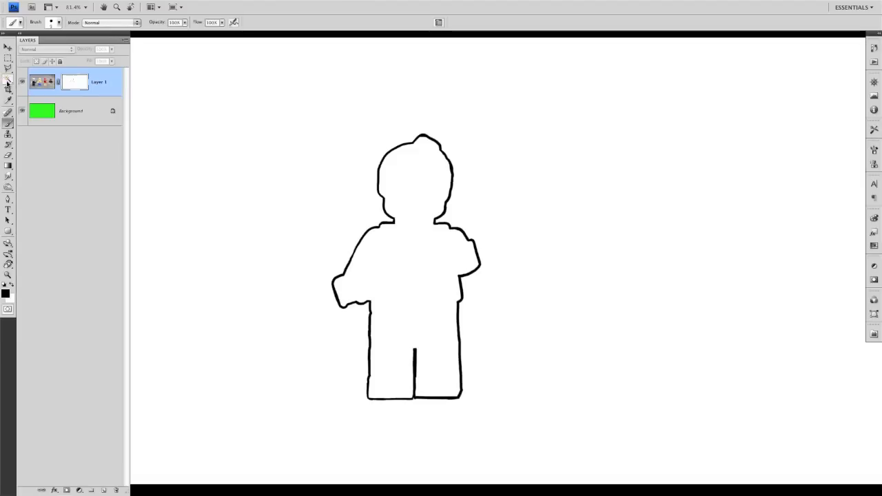
Select the Magic Wand tool for selecting the area outside the outline.
{"action": "left_click", "coordinate": [8, 81]}
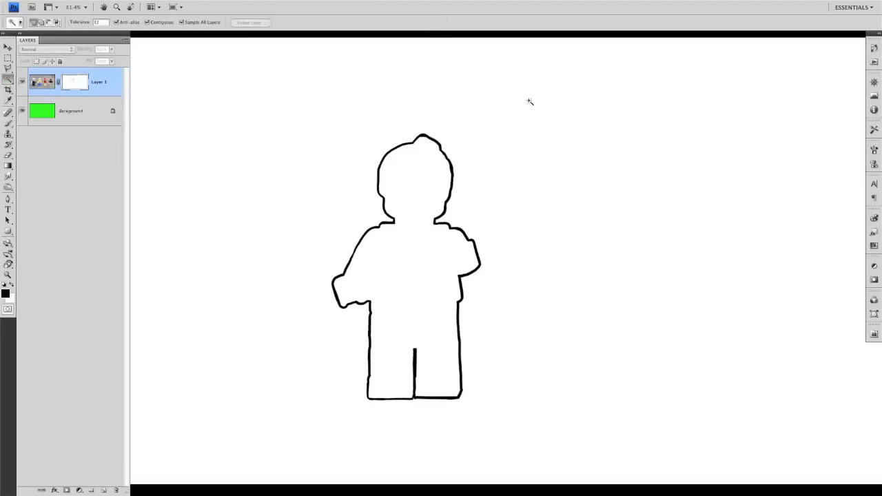
{"action": "mouse_move", "coordinate": [527, 312]}
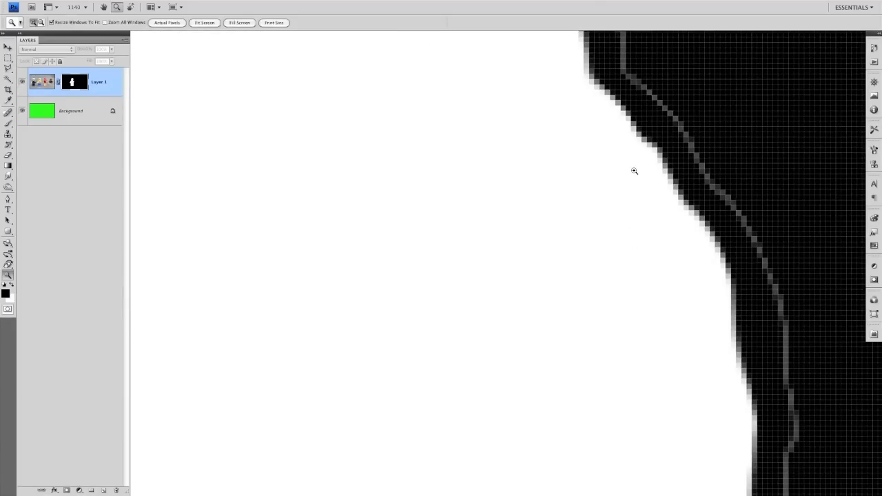
{"action": "mouse_move", "coordinate": [675, 64]}
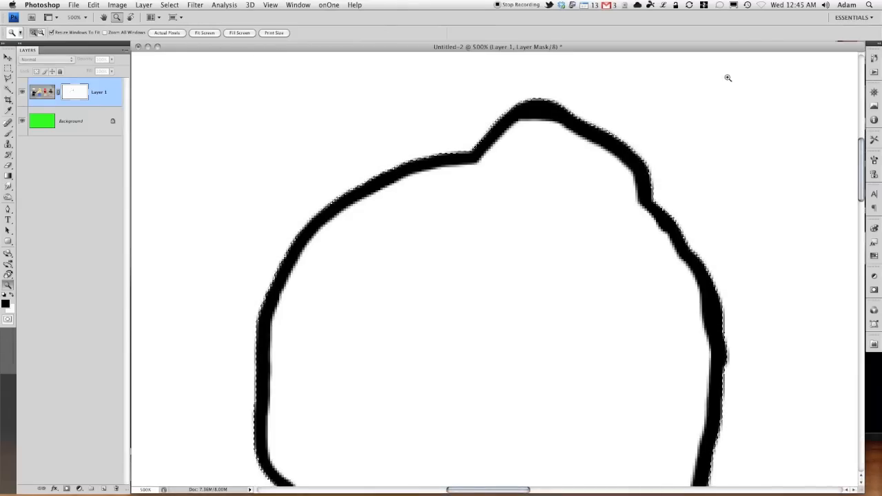
Expand the selection by 1 pixel with Select > Modify > Expand.
{"action": "left_click", "coordinate": [874, 73]}
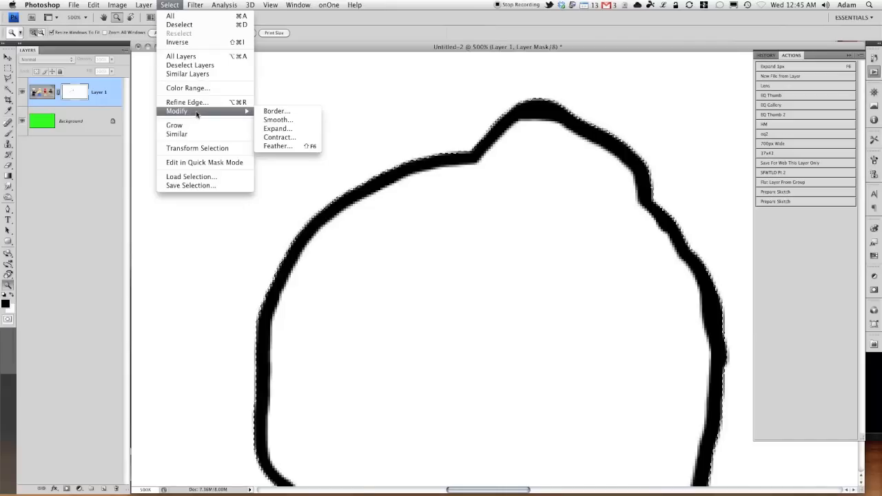
{"action": "left_click", "coordinate": [278, 128]}
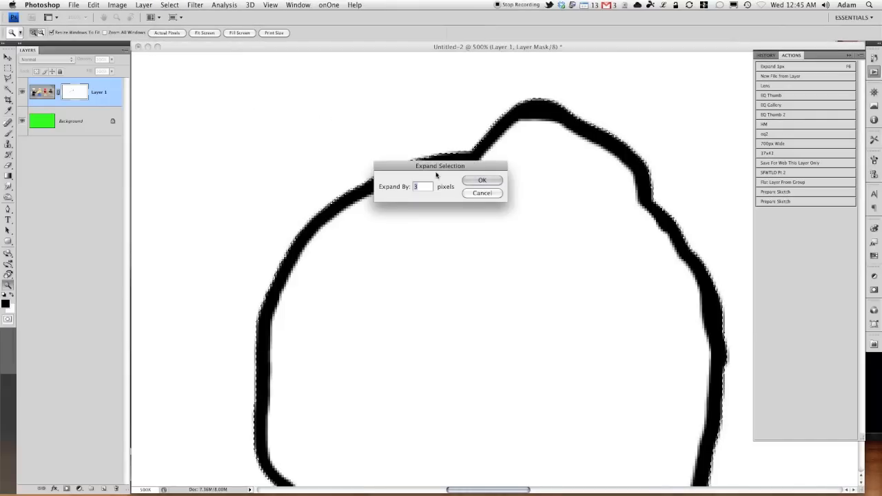
{"action": "type", "text": "1"}
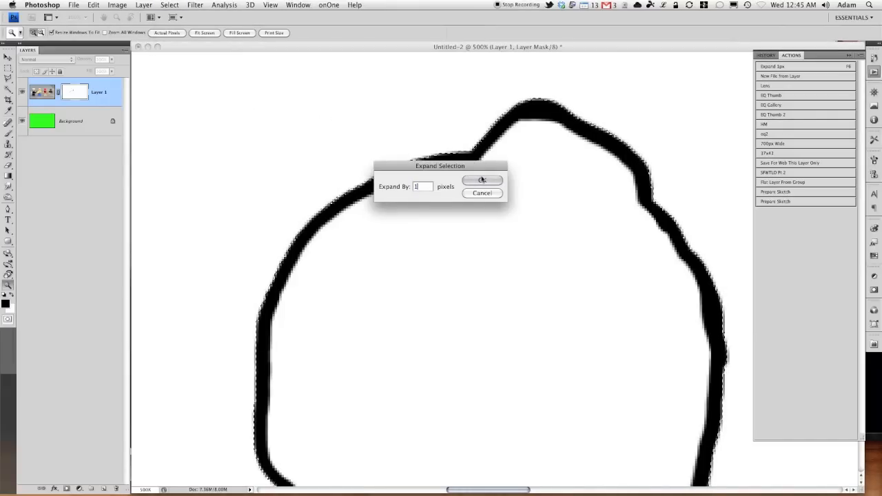
{"action": "left_click", "coordinate": [482, 180]}
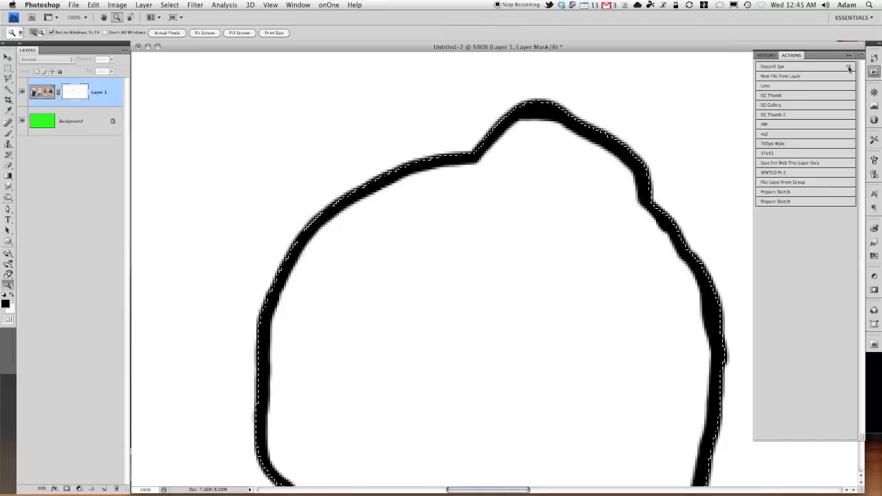
{"action": "left_click", "coordinate": [848, 66]}
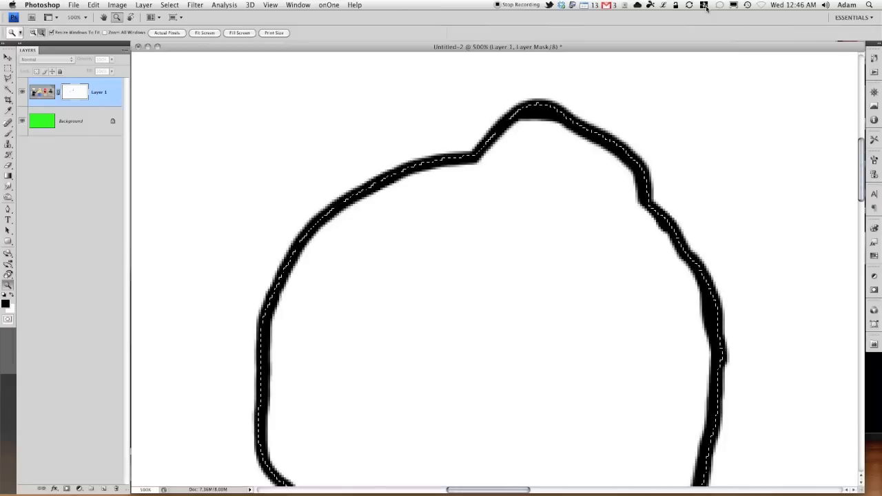
Fill the expanded selection on the layer mask with black using Cmd+I.
{"action": "key", "text": "cmd+i"}
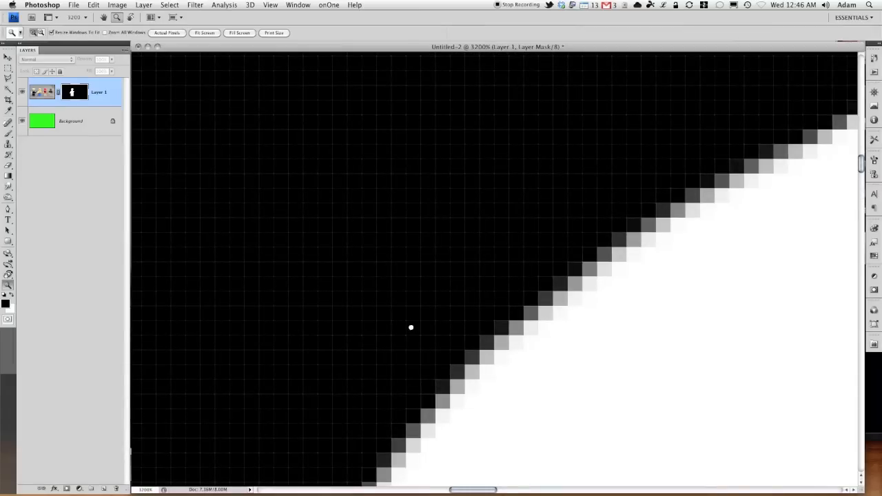
{"action": "mouse_move", "coordinate": [450, 238]}
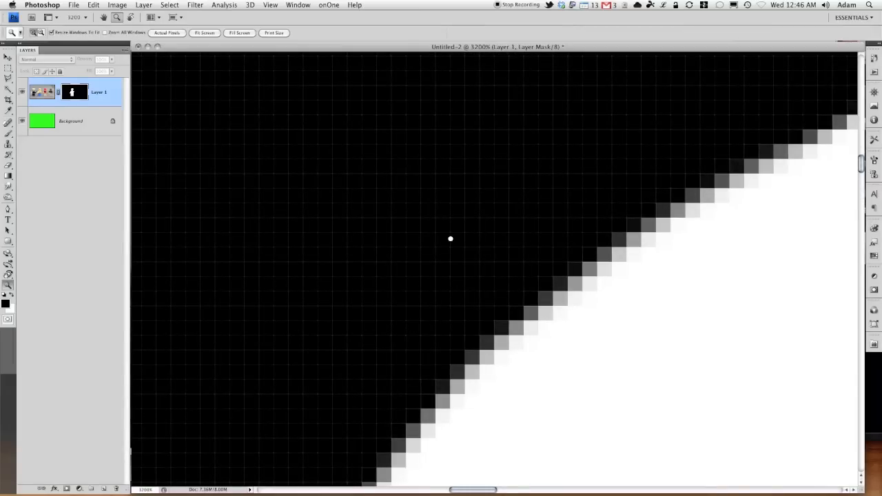